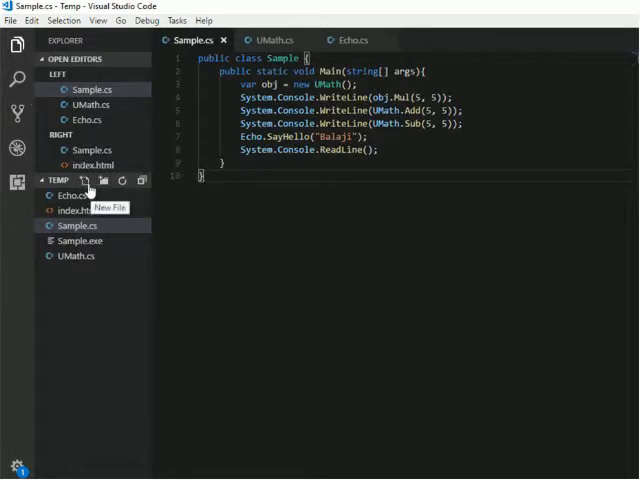
Create a new empty file named Math.cs in the Temp folder.
{"action": "left_click", "coordinate": [84, 180]}
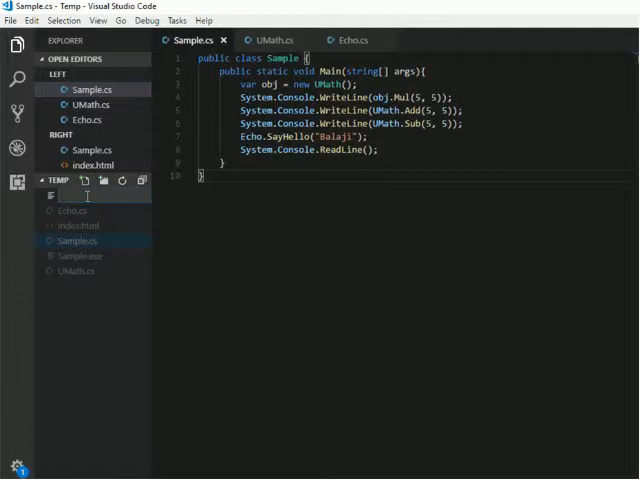
{"action": "type", "text": "M"}
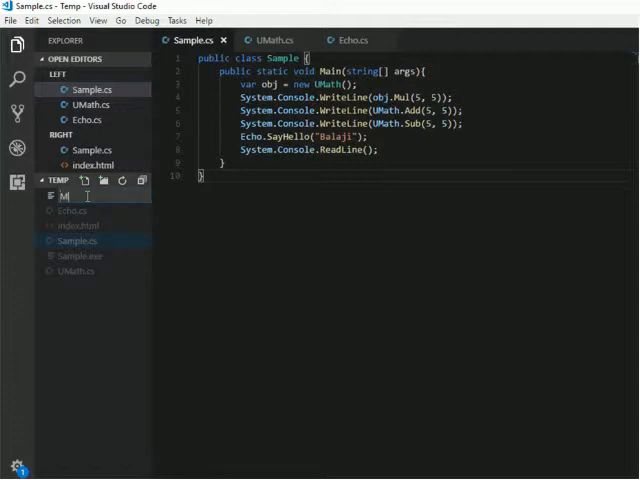
{"action": "type", "text": "ath."}
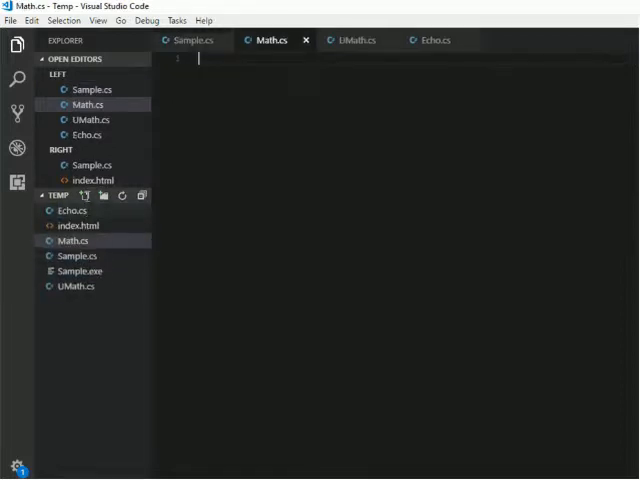
{"action": "mouse_move", "coordinate": [352, 40]}
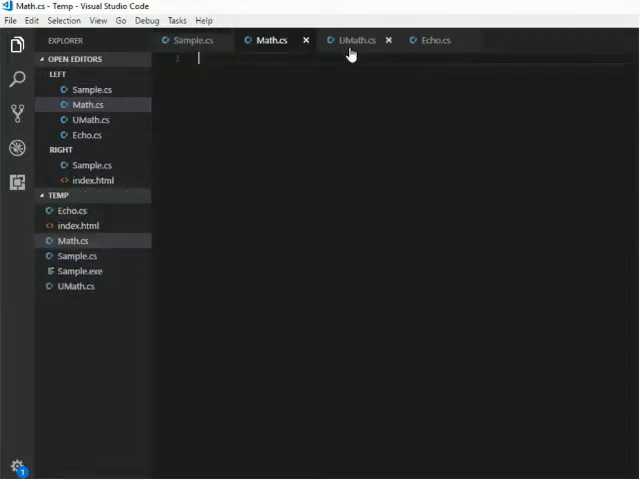
Copy the UMath class from UMath.cs into Math.cs inside a namespace BasicArith block.
{"action": "left_click", "coordinate": [356, 40]}
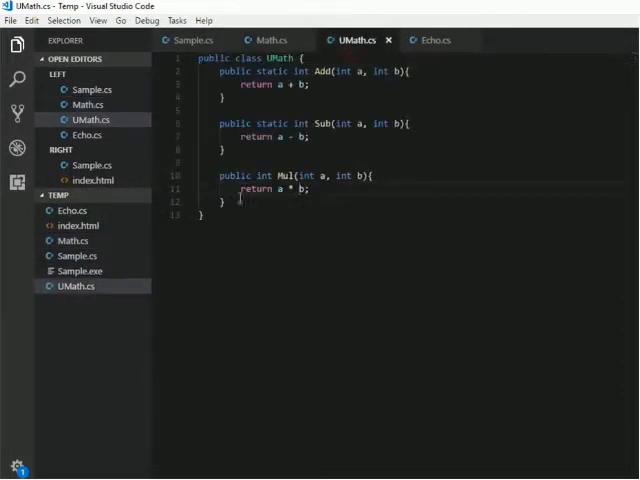
{"action": "key", "text": "ctrl+a"}
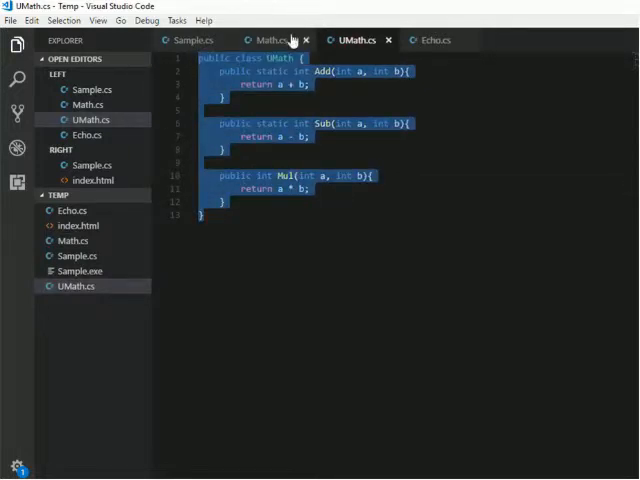
{"action": "left_click", "coordinate": [268, 40]}
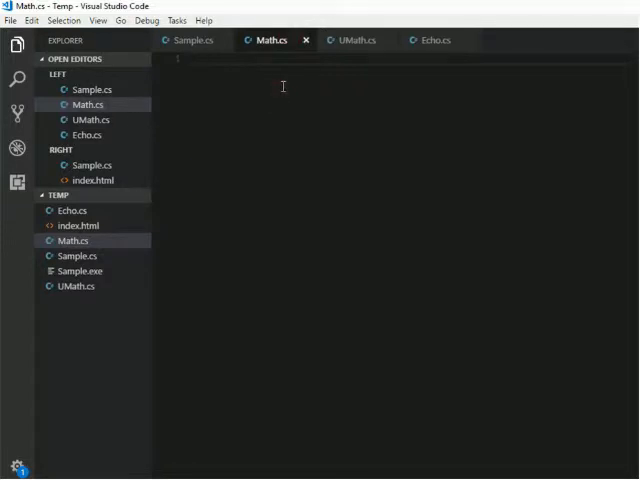
{"action": "type", "text": "namespace Name"}
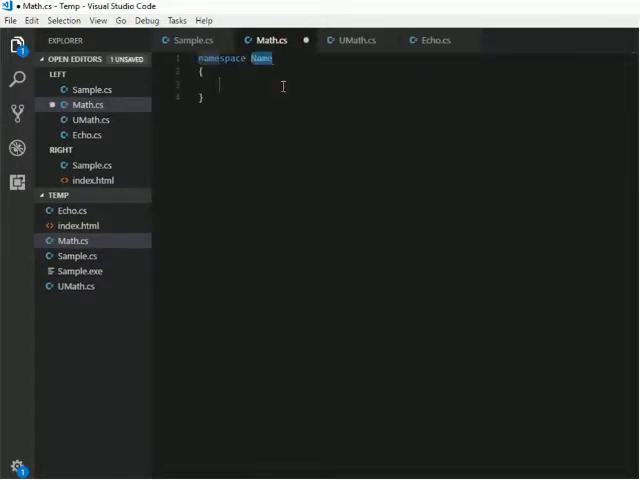
{"action": "key", "text": "Delete"}
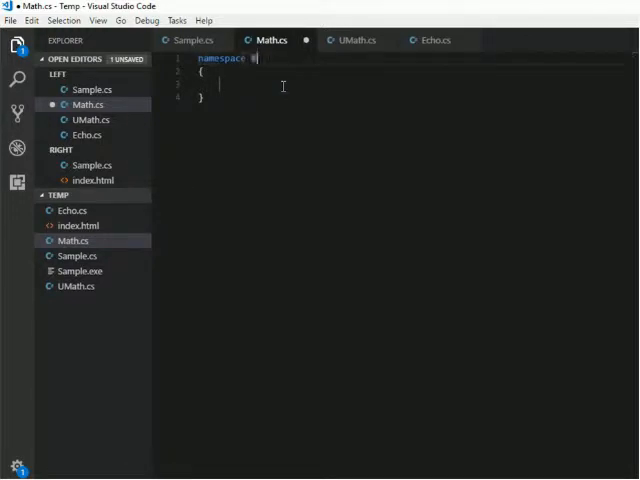
{"action": "type", "text": "Basic"}
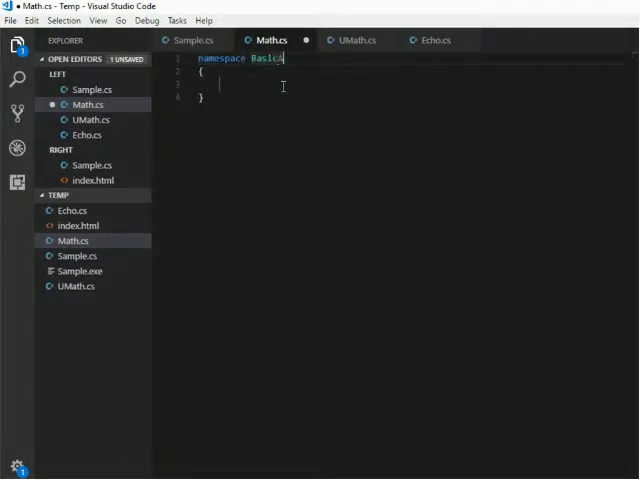
{"action": "type", "text": "Arith"}
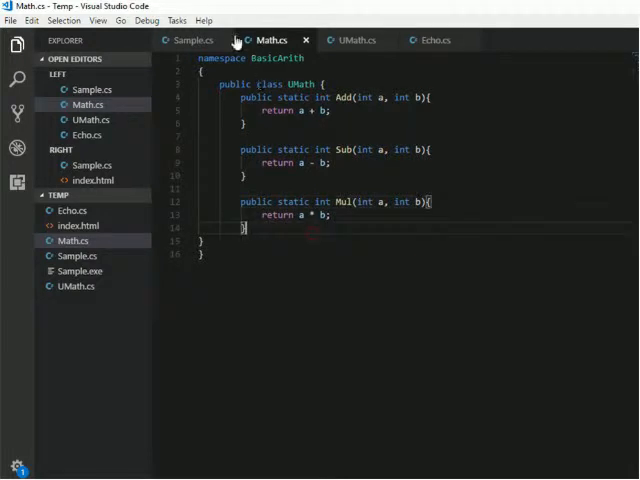
{"action": "left_click", "coordinate": [190, 40]}
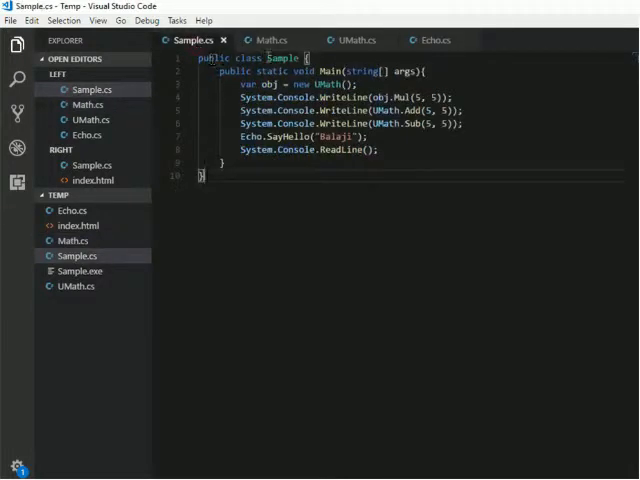
{"action": "left_click", "coordinate": [270, 40]}
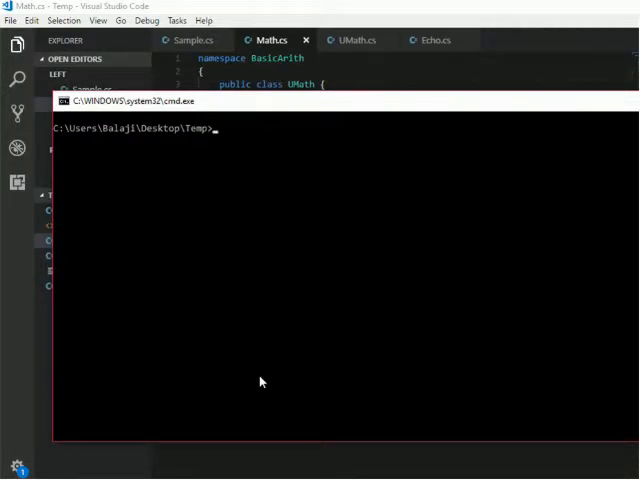
Run csc Math.cs /target:library, which fails with error CS2022 about option order.
{"action": "type", "text": "csc"}
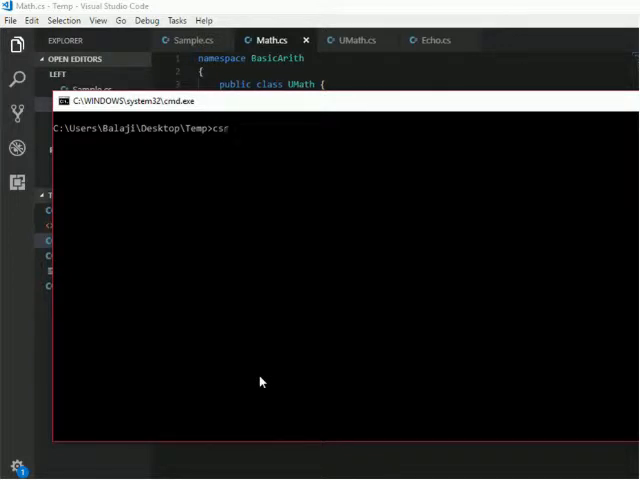
{"action": "type", "text": "Math"}
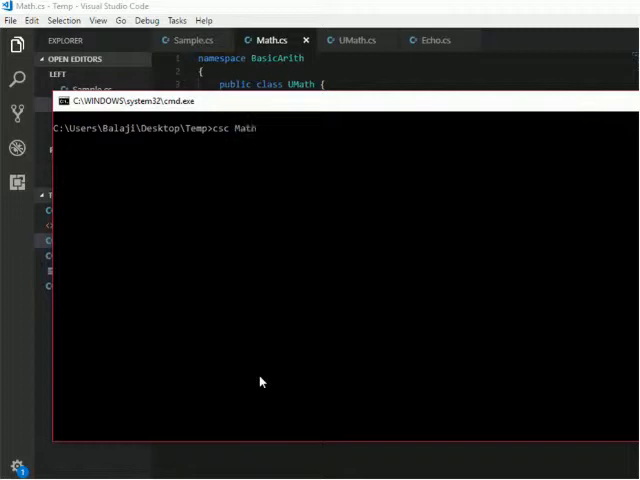
{"action": "type", "text": ".cs"}
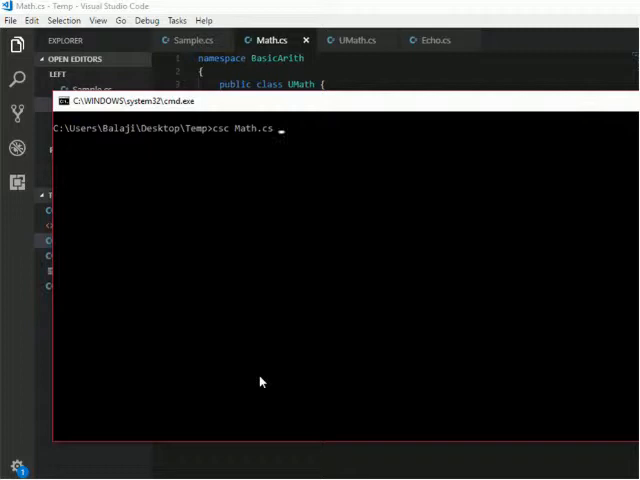
{"action": "type", "text": "/ta"}
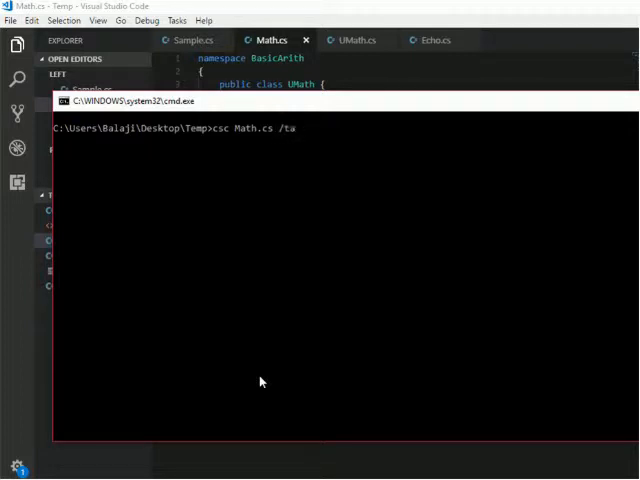
{"action": "type", "text": "rget:"}
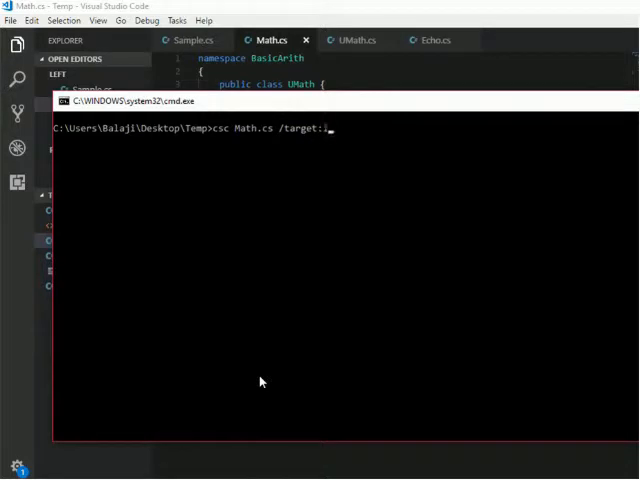
{"action": "type", "text": "library"}
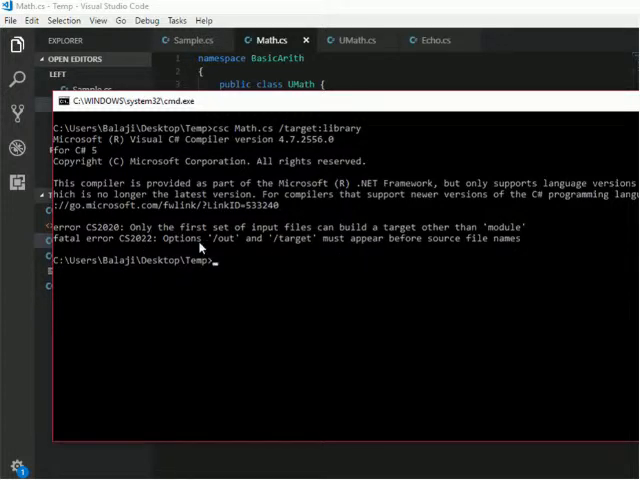
{"action": "mouse_move", "coordinate": [284, 250]}
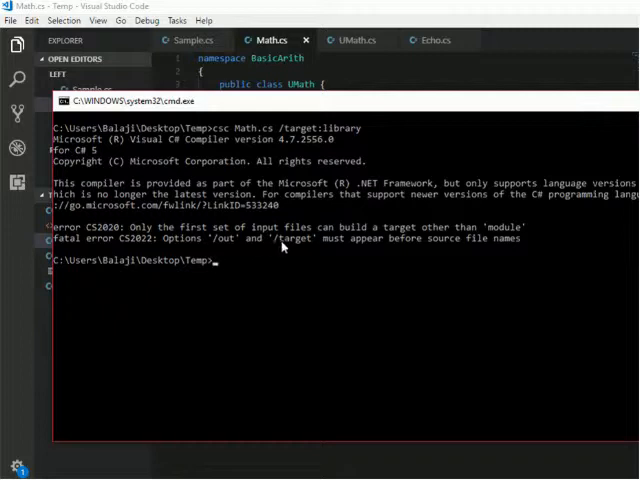
{"action": "mouse_move", "coordinate": [484, 236]}
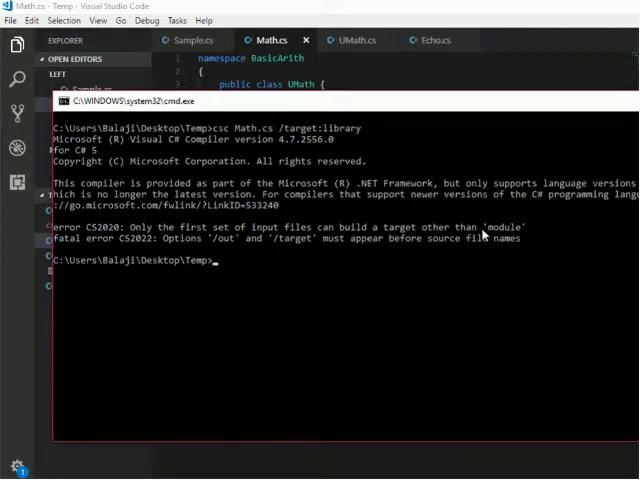
Retype the compile command as csc /target:library Math.cs with the option first.
{"action": "type", "text": "csc Math.cs /target:library"}
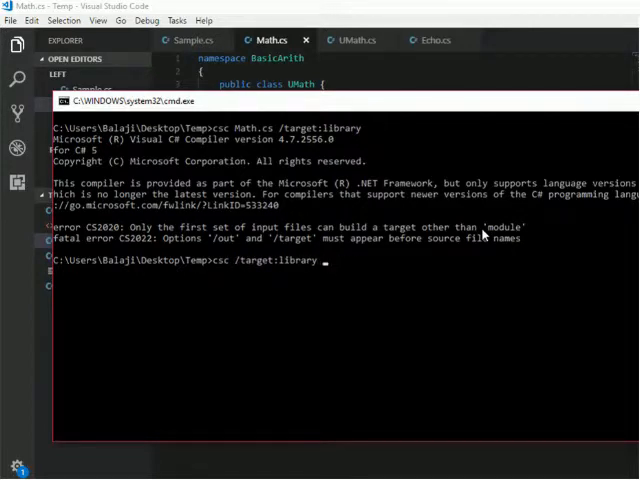
{"action": "type", "text": "M"}
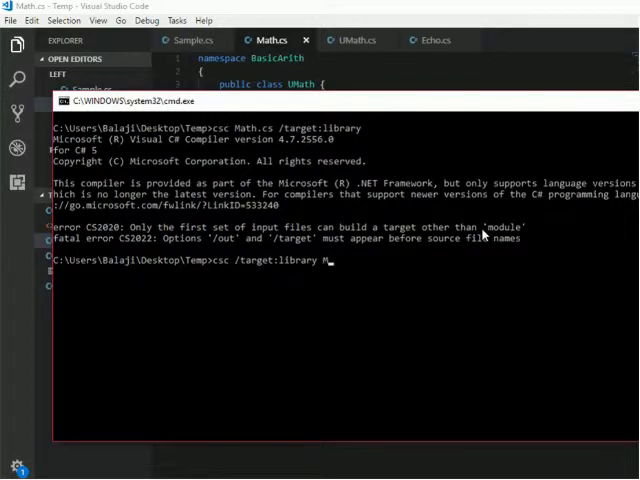
{"action": "type", "text": "ath.c"}
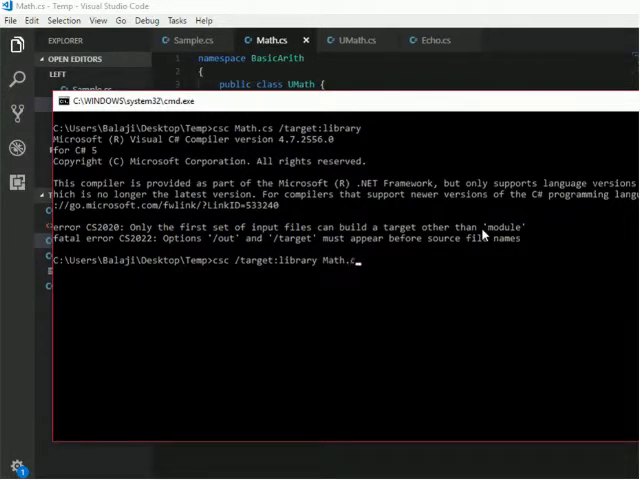
Run csc /target:library Math.cs, building Math.dll without errors.
{"action": "key", "text": "Return"}
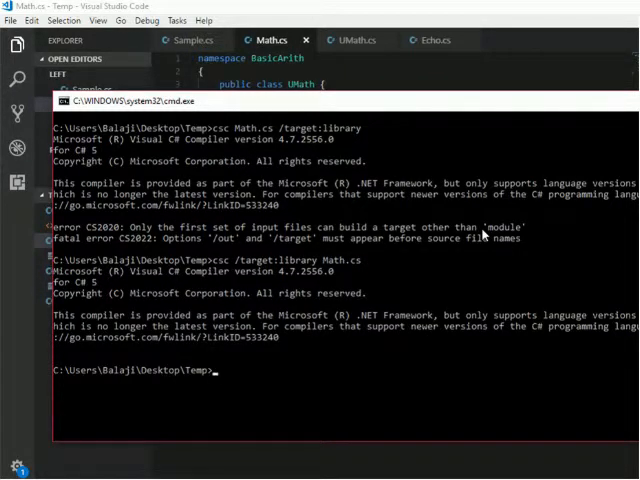
{"action": "mouse_move", "coordinate": [390, 112]}
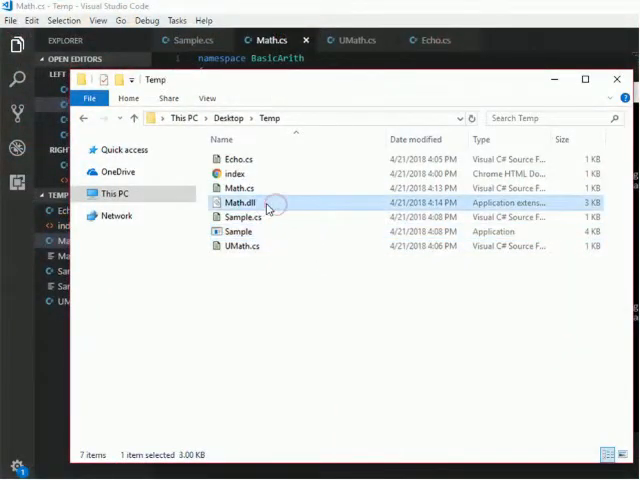
{"action": "mouse_move", "coordinate": [264, 204]}
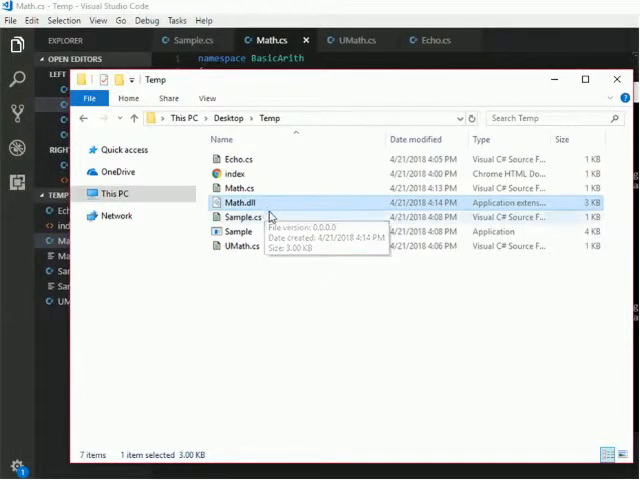
{"action": "mouse_move", "coordinate": [268, 204]}
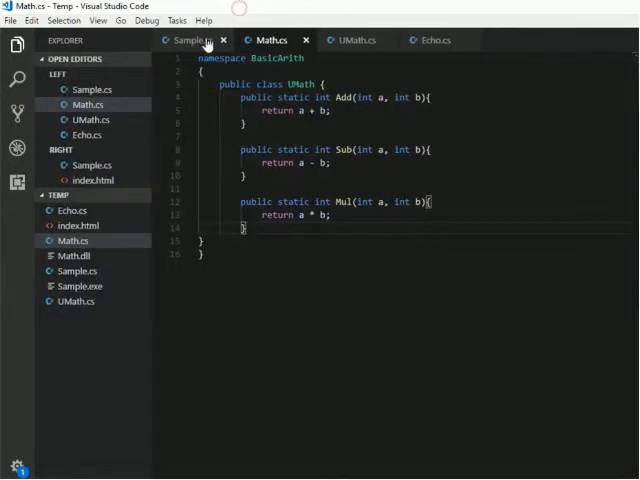
Clear Sample.cs's old Main statements and add a using BasicArith; line after checking Math.cs.
{"action": "left_click", "coordinate": [190, 40]}
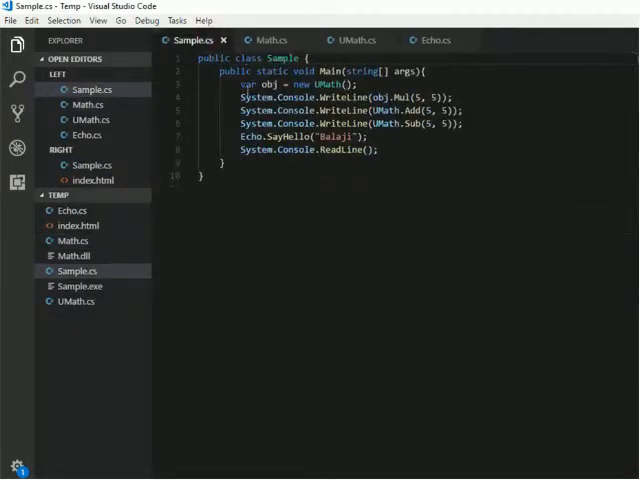
{"action": "left_click_drag", "start_coordinate": [240, 84], "coordinate": [372, 136]}
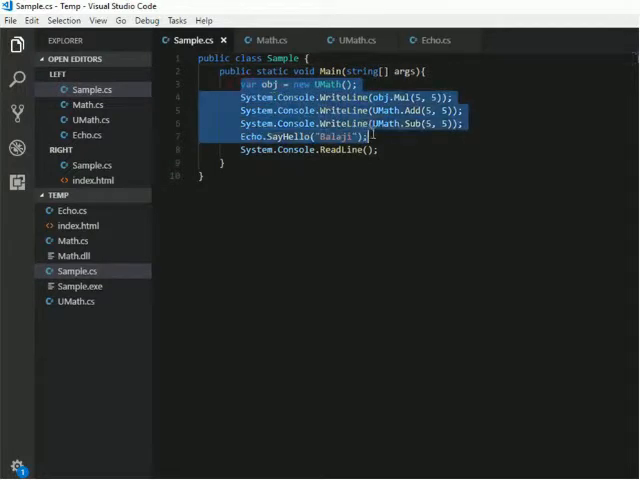
{"action": "key", "text": "Delete"}
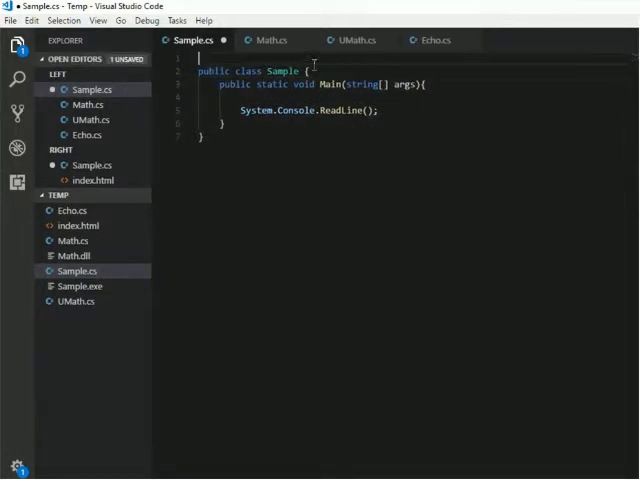
{"action": "left_click", "coordinate": [354, 40]}
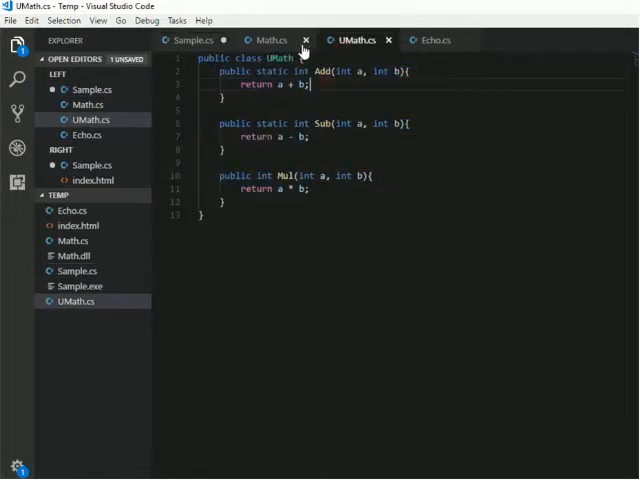
{"action": "left_click", "coordinate": [268, 40]}
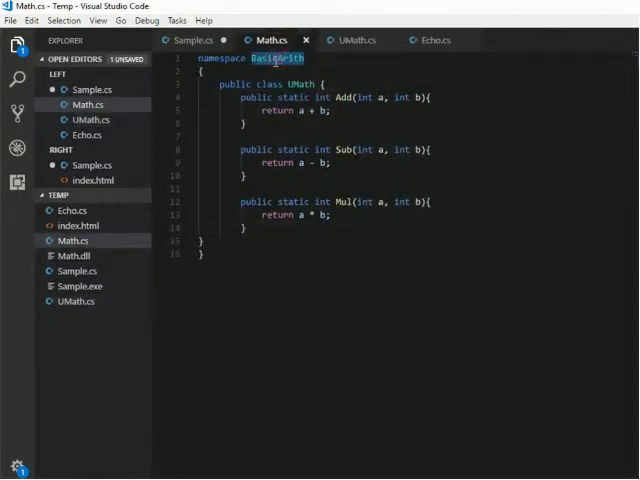
{"action": "left_click", "coordinate": [192, 40]}
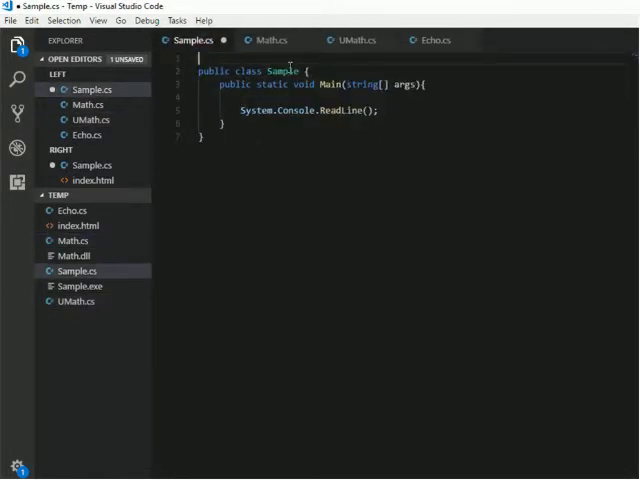
{"action": "type", "text": "using BasicArith;"}
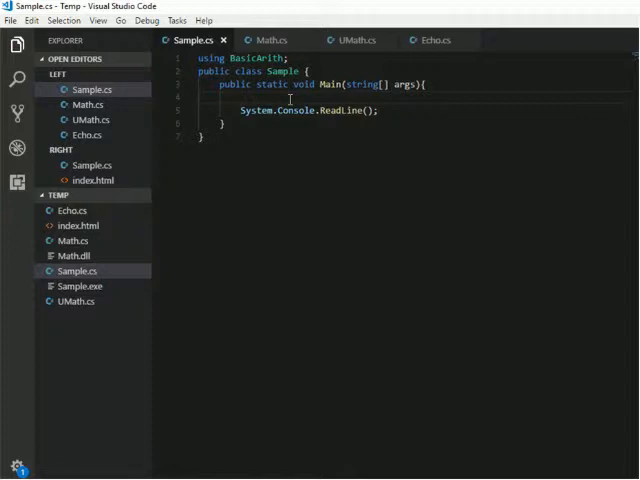
Add WriteLine calls printing BasicArith.UMath.Add, Sub and Mul of 2 and 2, and save.
{"action": "left_click", "coordinate": [270, 40]}
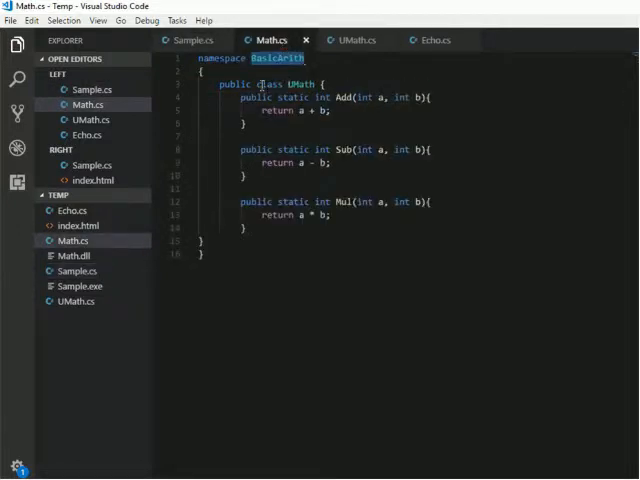
{"action": "left_click", "coordinate": [190, 40]}
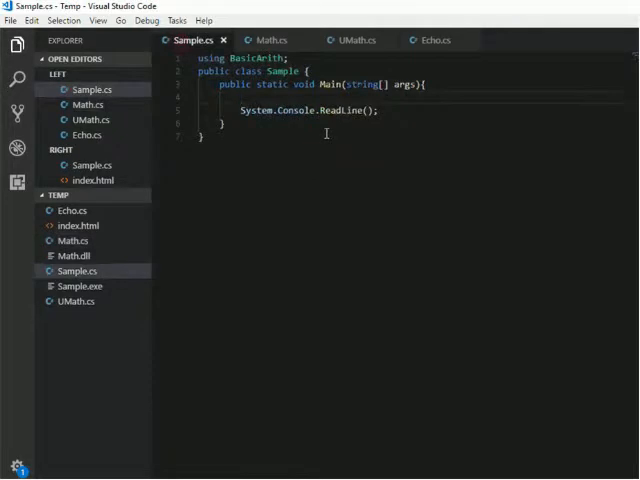
{"action": "type", "text": "System.Console.WriteLine();"}
{"action": "left_click", "coordinate": [262, 58]}
{"action": "type", "text": "//"}
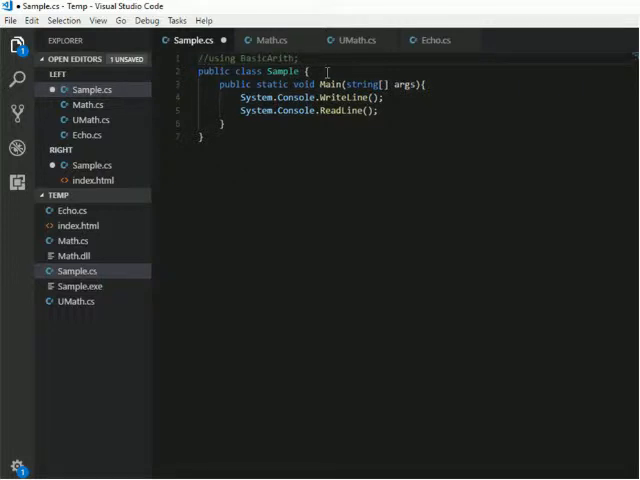
{"action": "key", "text": "ctrl+s"}
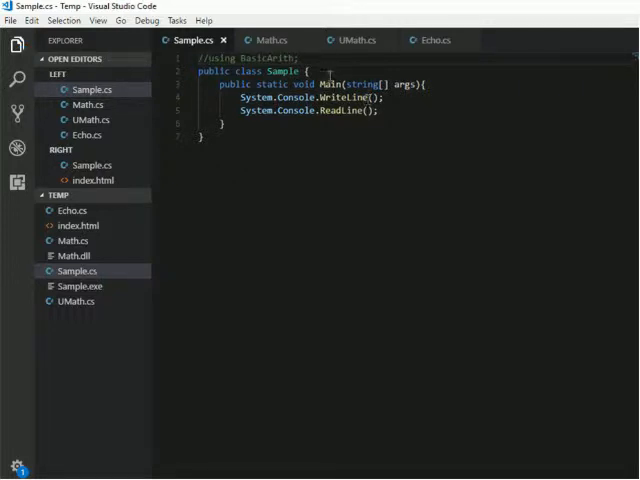
{"action": "double_click", "coordinate": [270, 56]}
{"action": "type", "text": "BasicArith.UMath.Add(2, "}
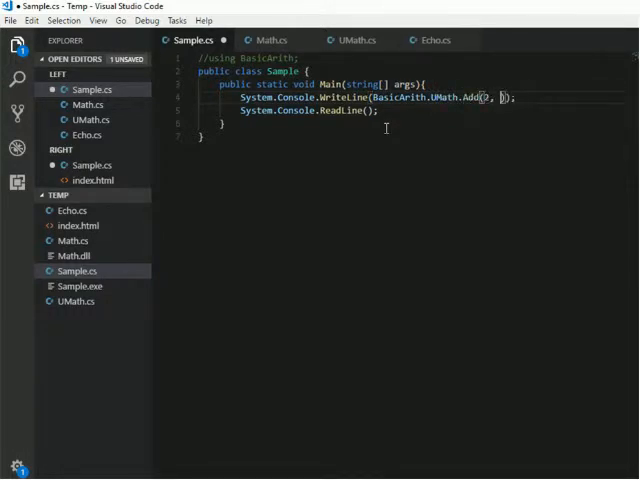
{"action": "type", "text": "2"}
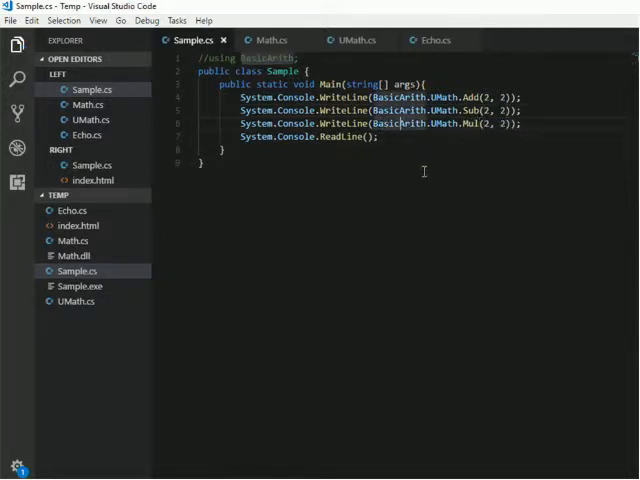
{"action": "mouse_move", "coordinate": [540, 384]}
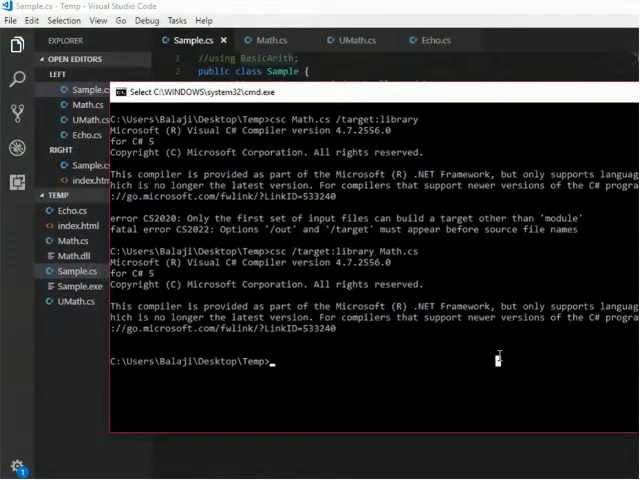
Clear the console and compile Sample.cs, getting three CS0103 'BasicArith does not exist' errors.
{"action": "type", "text": "cls"}
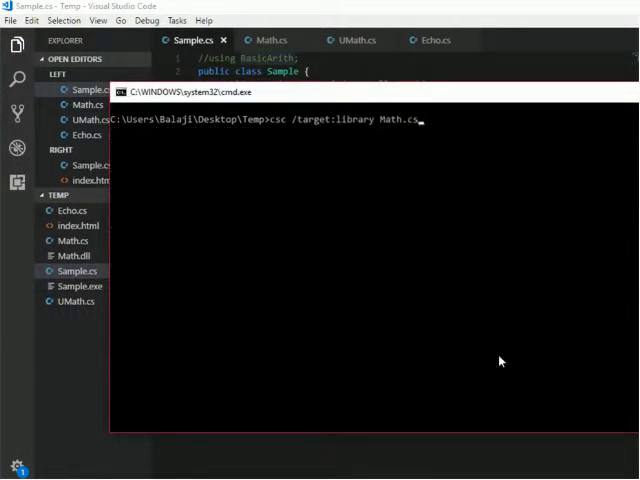
{"action": "type", "text": "cls"}
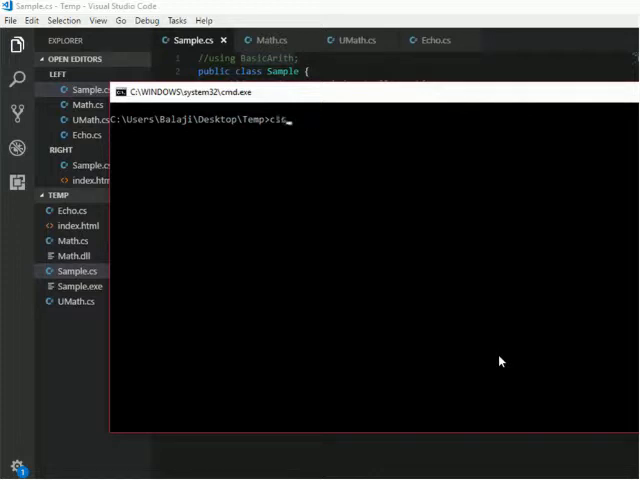
{"action": "type", "text": "sc *.cs"}
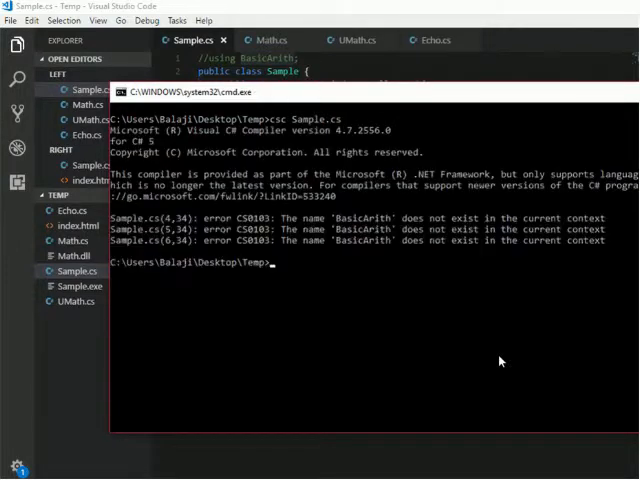
{"action": "mouse_move", "coordinate": [370, 238]}
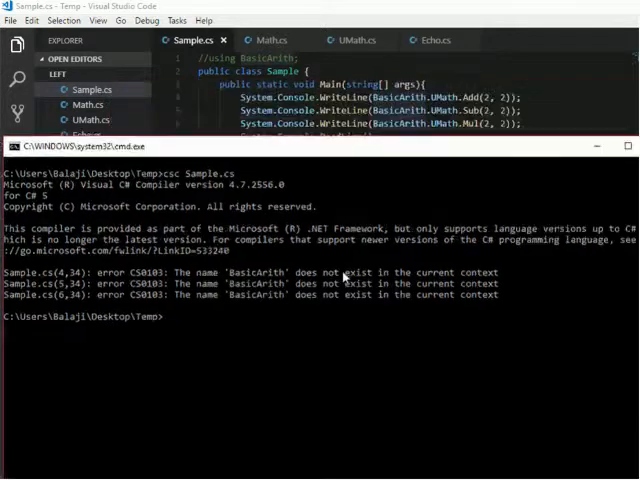
{"action": "type", "text": "csc Sample.cs"}
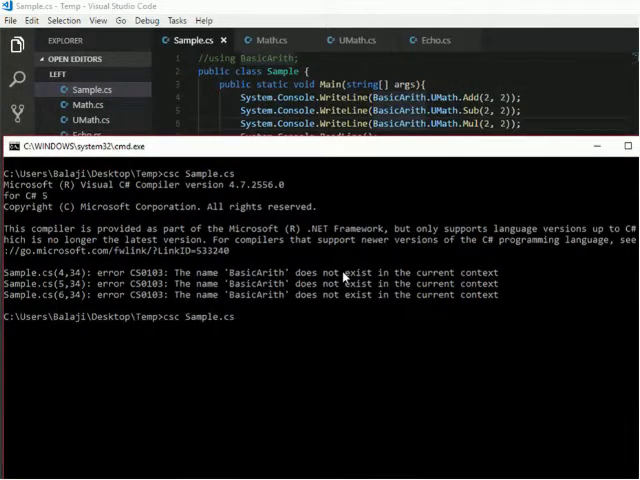
Start adding the /r: reference option to the csc Sample.cs command.
{"action": "type", "text": "/"}
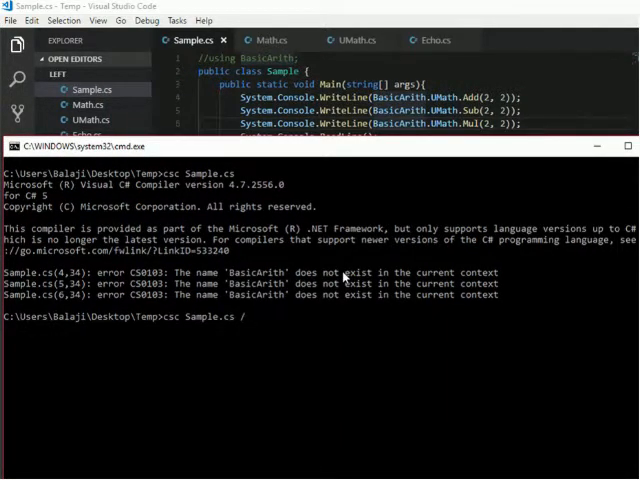
{"action": "type", "text": "r."}
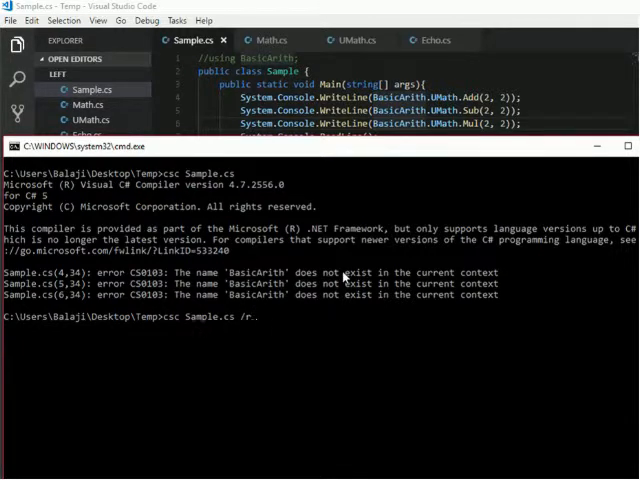
{"action": "type", "text": ":C:\\Users\\Balaji\\Desktop\\Temp\\"}
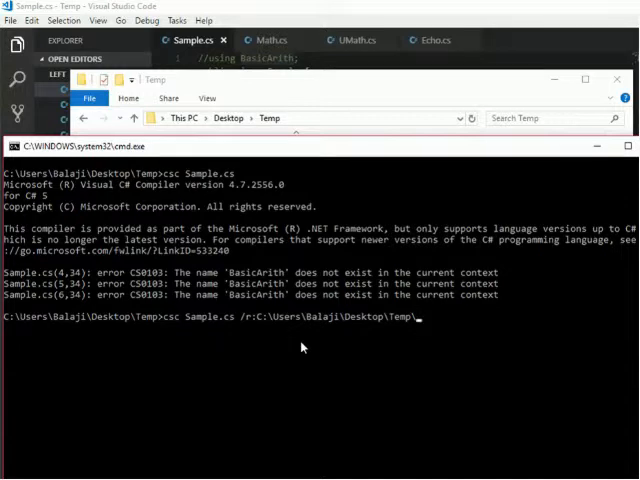
Compile Sample.cs with /r:Math.dll, rerunning after the Sample.exe-in-use failure so it builds cleanly.
{"action": "type", "text": "Math.dl"}
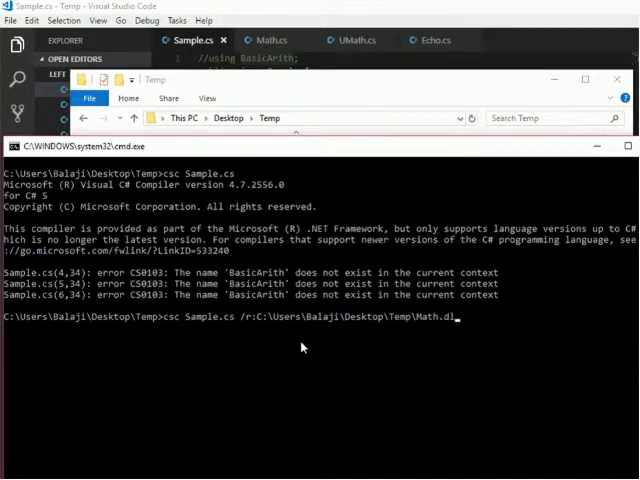
{"action": "key", "text": "Return"}
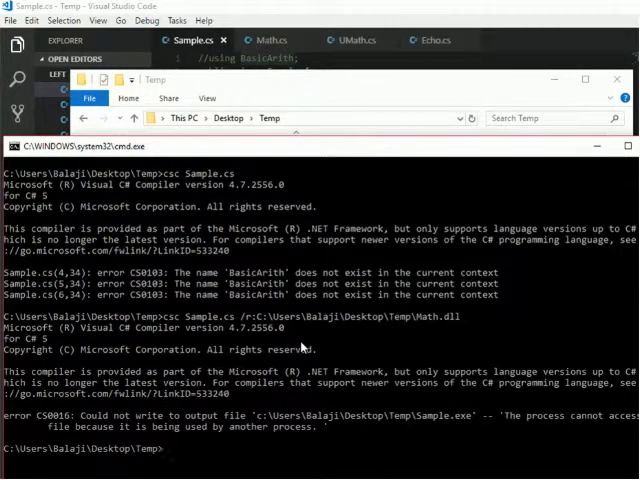
{"action": "mouse_move", "coordinate": [324, 392]}
{"action": "type", "text": "csc Sample.cs /r:C:\\Users\\Balaji\\Desktop\\Temp\\Math.dll"}
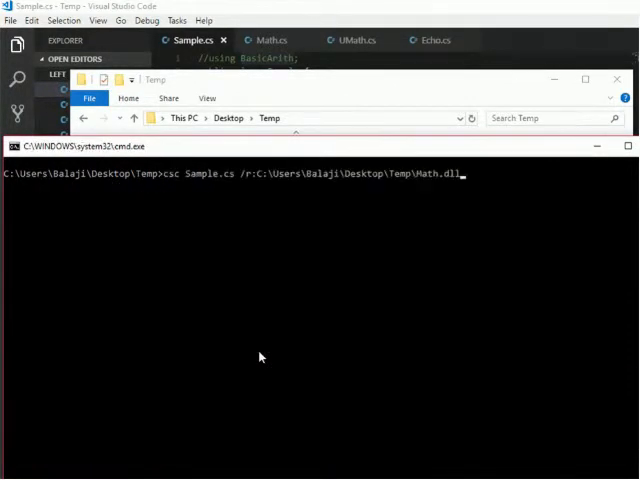
{"action": "key", "text": "Return"}
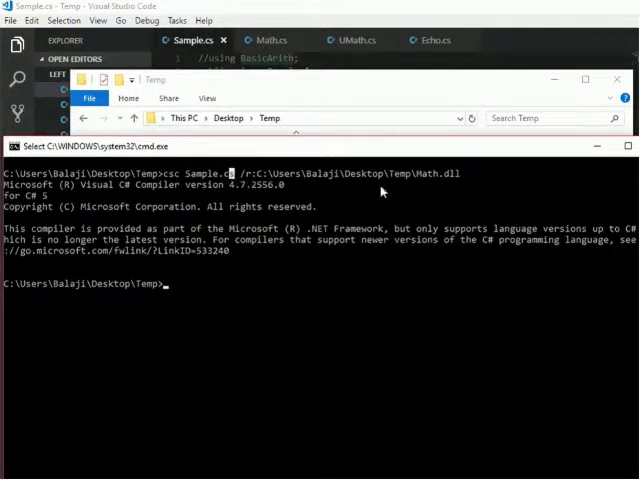
{"action": "mouse_move", "coordinate": [520, 100]}
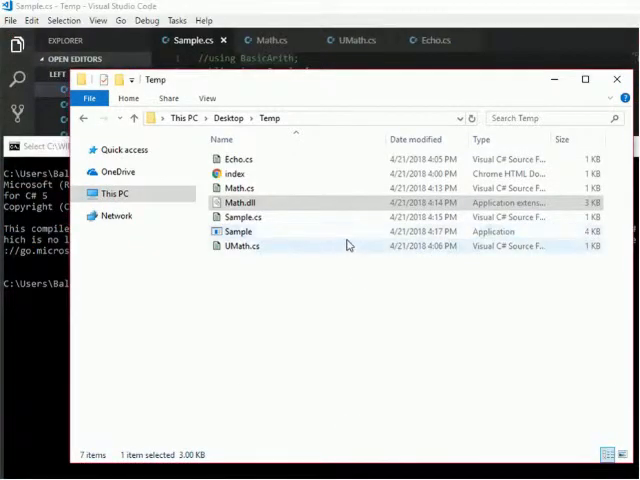
Run Sample.exe from Temp, then create a packages folder and move toward placing Math.dll in it.
{"action": "double_click", "coordinate": [238, 232]}
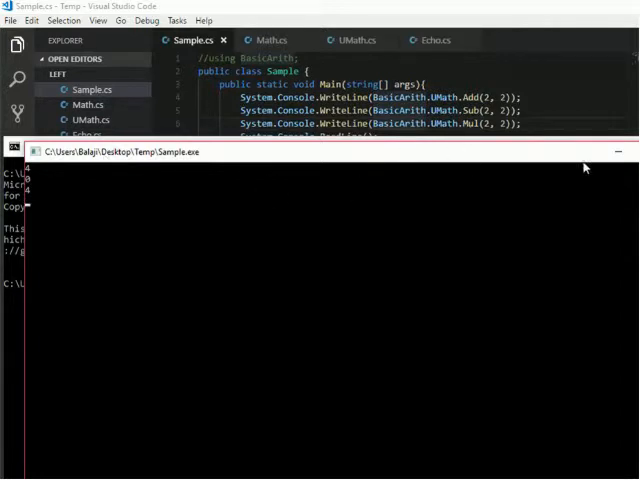
{"action": "mouse_move", "coordinate": [630, 162]}
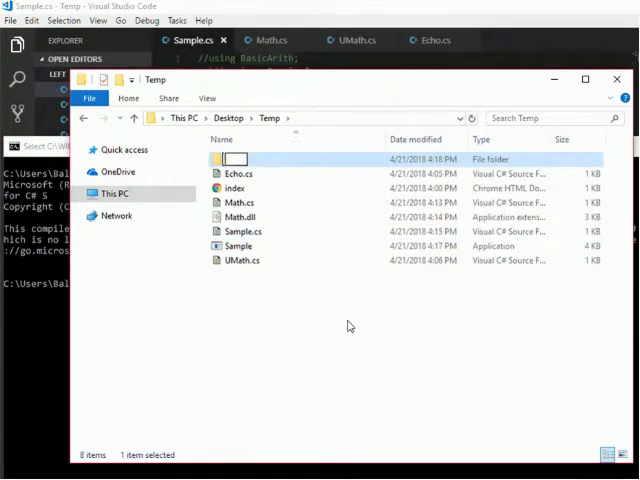
{"action": "type", "text": "packages"}
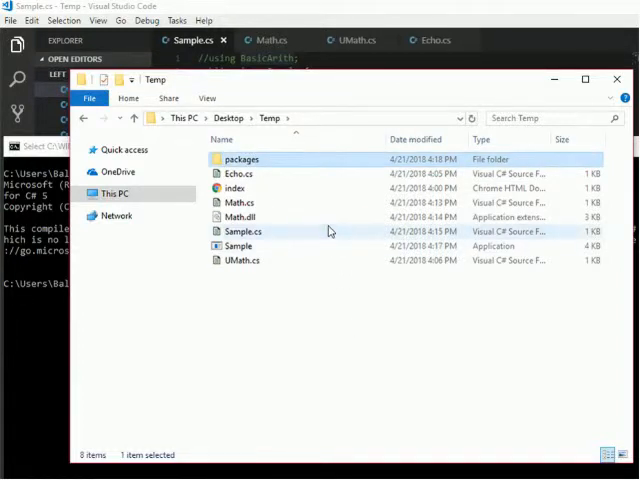
{"action": "left_click", "coordinate": [240, 216]}
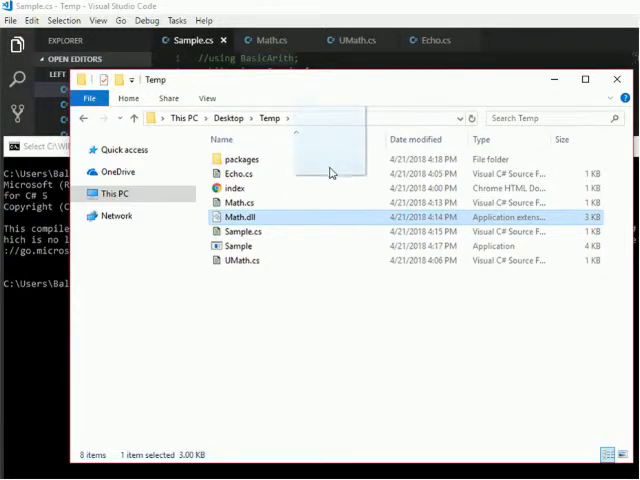
{"action": "double_click", "coordinate": [240, 160]}
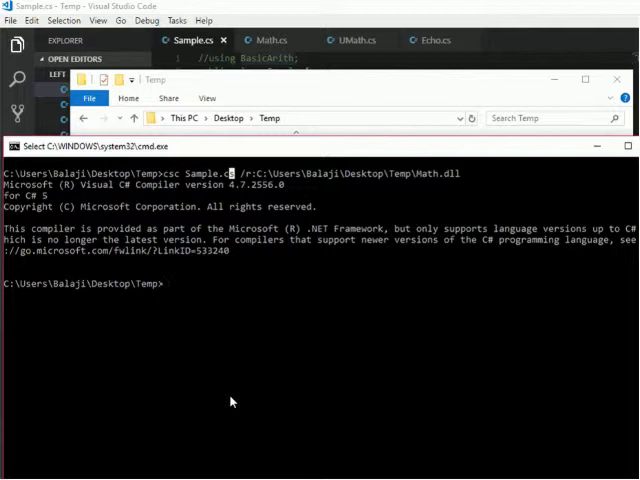
Recompile Sample.cs with the reference path changed to Temp\packages\Math.dll, with no errors.
{"action": "type", "text": "cls"}
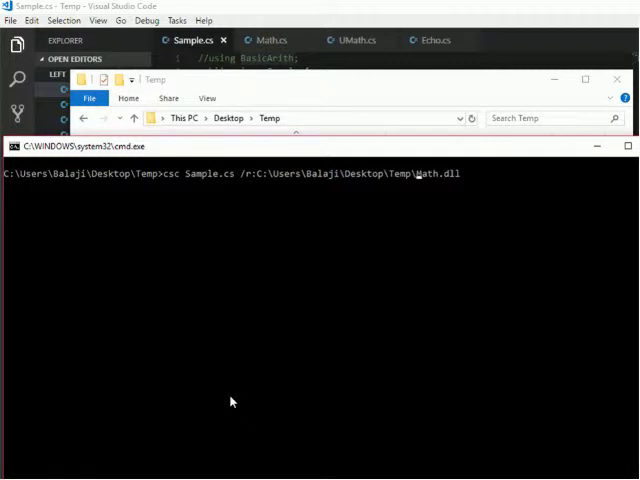
{"action": "type", "text": "packages\\"}
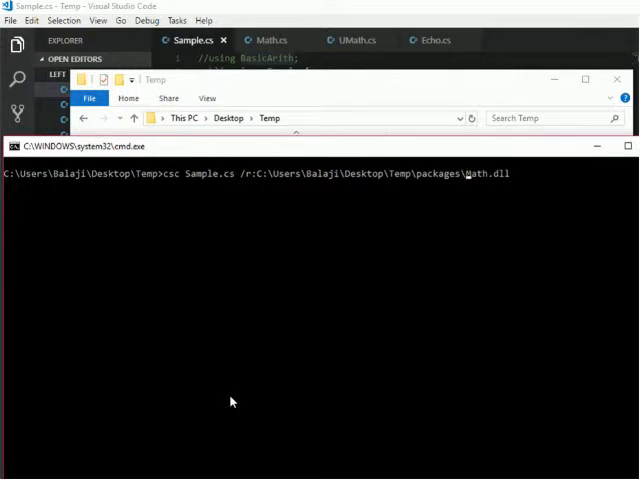
{"action": "key", "text": "Return"}
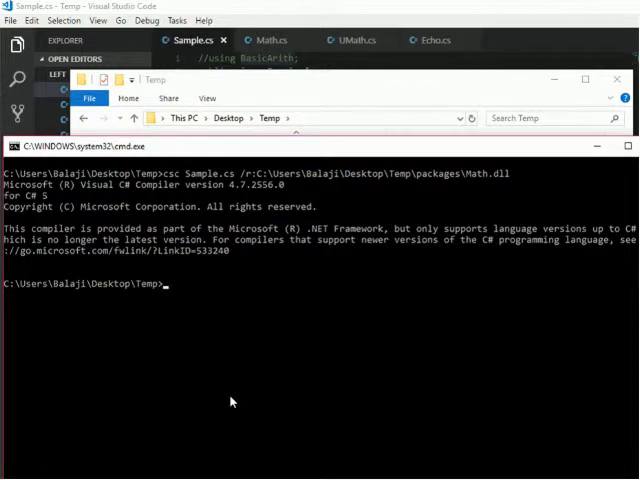
{"action": "mouse_move", "coordinate": [464, 180]}
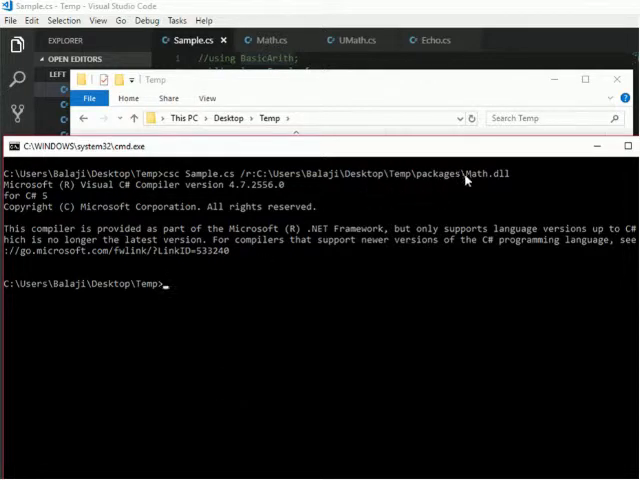
{"action": "double_click", "coordinate": [484, 172]}
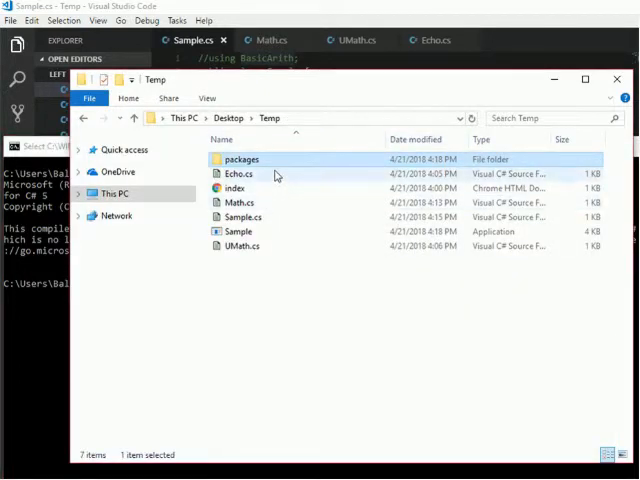
{"action": "mouse_move", "coordinate": [280, 244]}
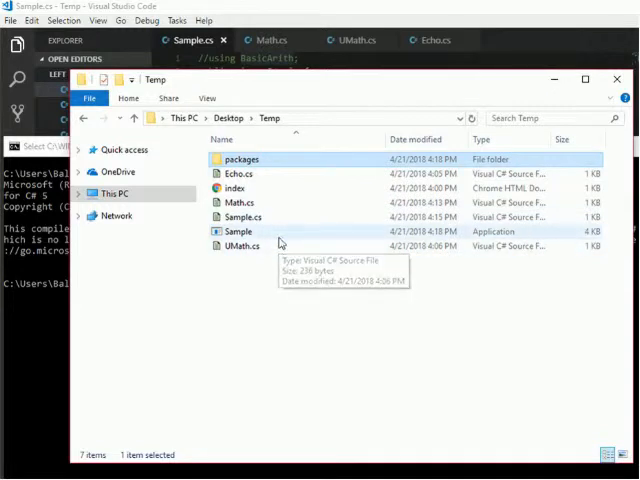
{"action": "mouse_move", "coordinate": [280, 242]}
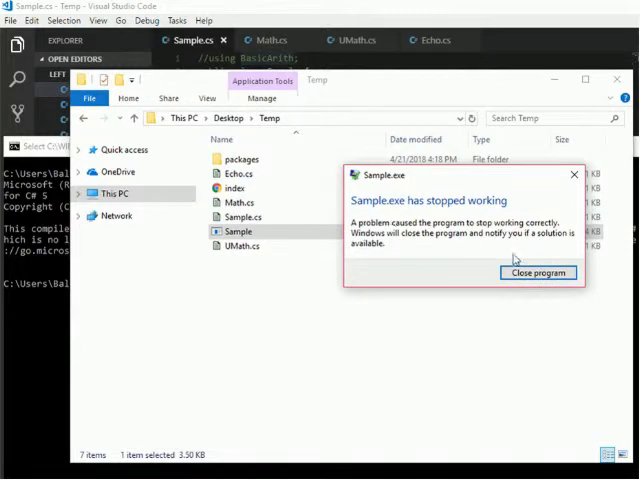
Run Sample.exe without Math.dll beside it and close the 'stopped working' crash dialog.
{"action": "left_click", "coordinate": [538, 272]}
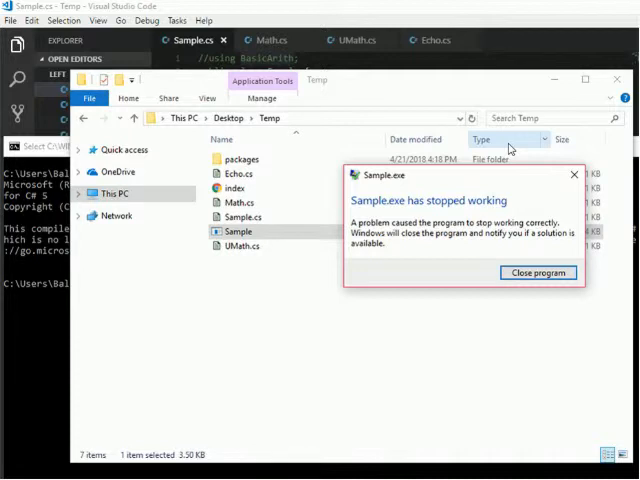
{"action": "left_click", "coordinate": [538, 272]}
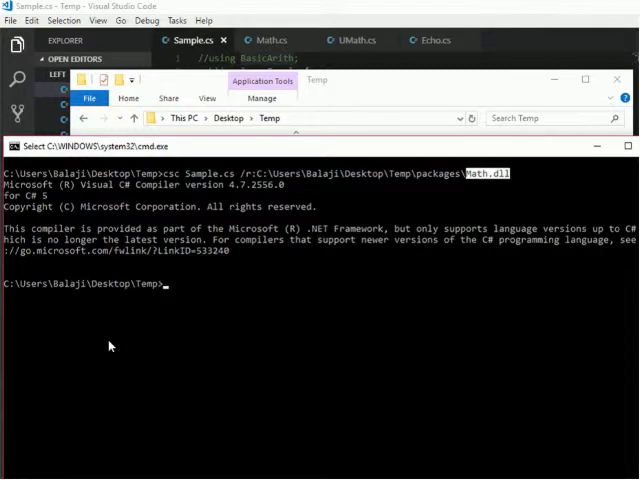
{"action": "mouse_move", "coordinate": [132, 322]}
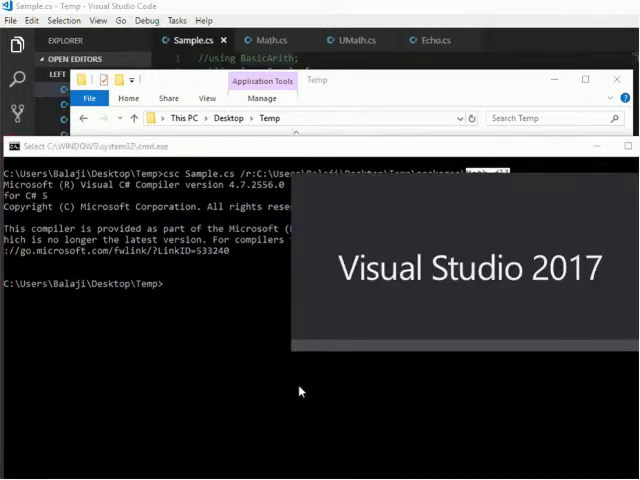
{"action": "mouse_move", "coordinate": [334, 280]}
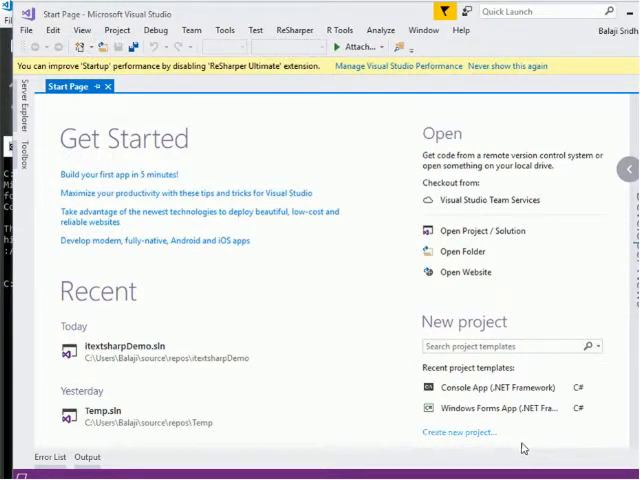
Create a new C# Console App (.NET Framework) project named Temp1.
{"action": "left_click", "coordinate": [460, 432]}
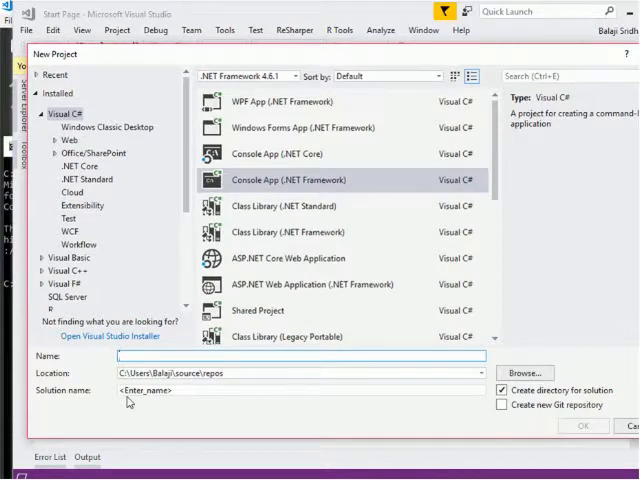
{"action": "type", "text": "Temp"}
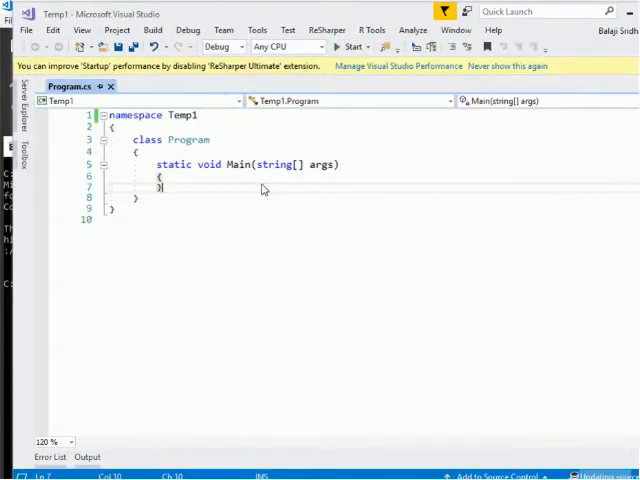
{"action": "key", "text": "ctrl+s"}
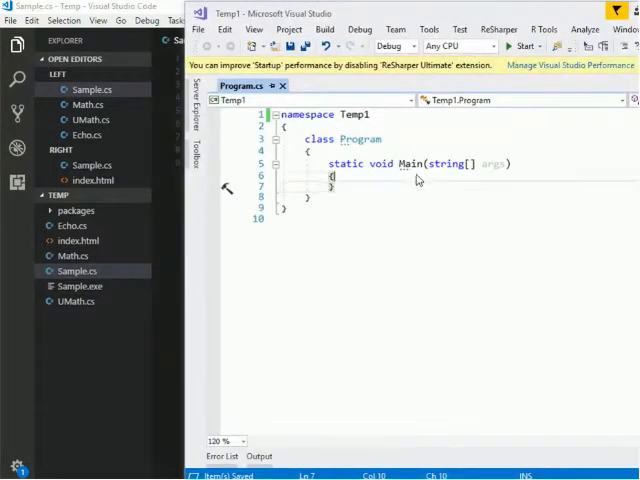
Show the Temp1 project tree in Solution Explorer and bring up the project's context menu.
{"action": "key", "text": "Return"}
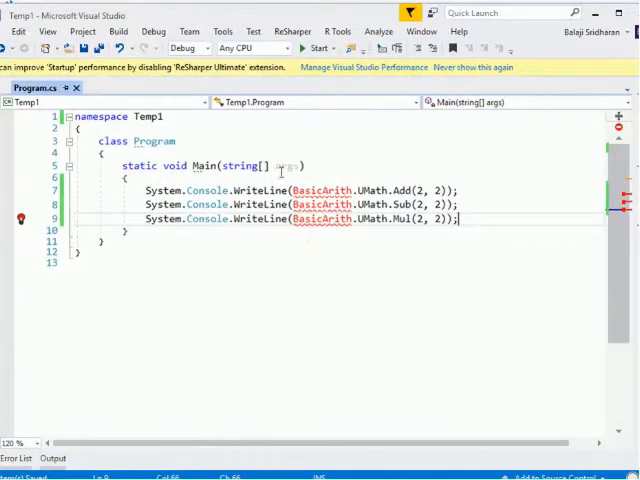
{"action": "mouse_move", "coordinate": [320, 204]}
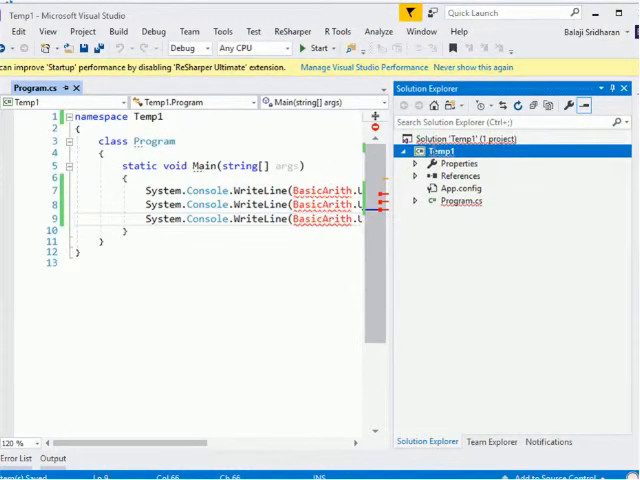
{"action": "right_click", "coordinate": [436, 152]}
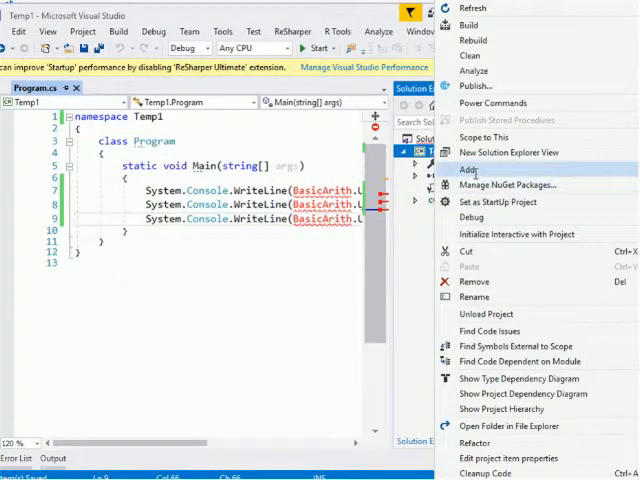
{"action": "mouse_move", "coordinate": [510, 184]}
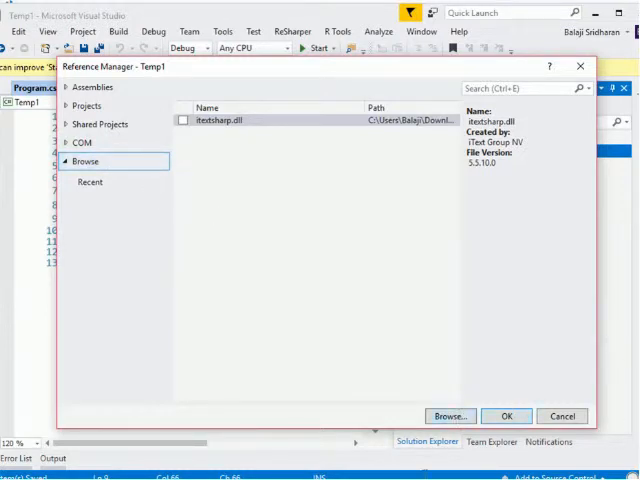
Copy the Desktop\Temp folder path from its File Explorer window.
{"action": "left_click", "coordinate": [448, 416]}
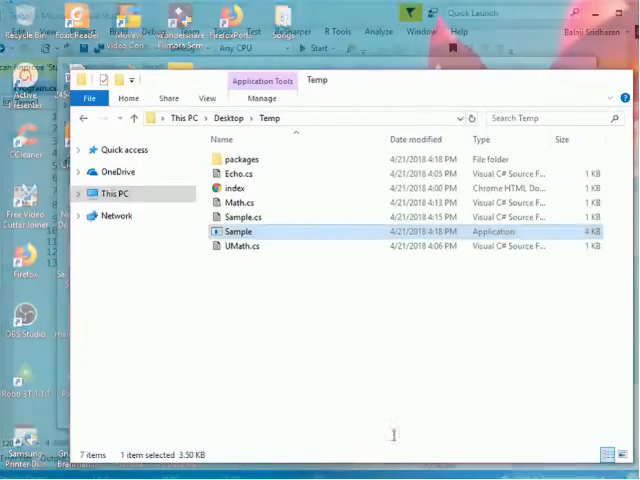
{"action": "left_click", "coordinate": [300, 118]}
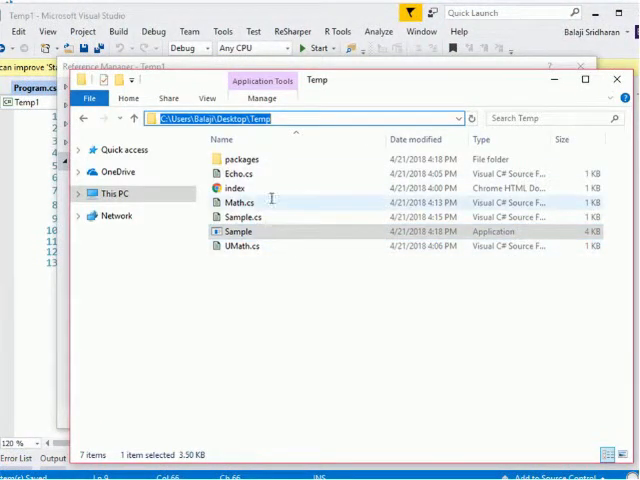
{"action": "double_click", "coordinate": [240, 160]}
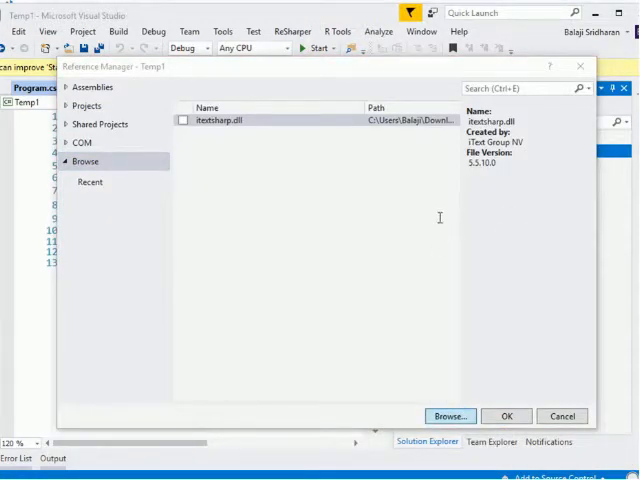
Add a reference to Math.dll from the Temp packages folder and confirm it.
{"action": "left_click", "coordinate": [448, 416]}
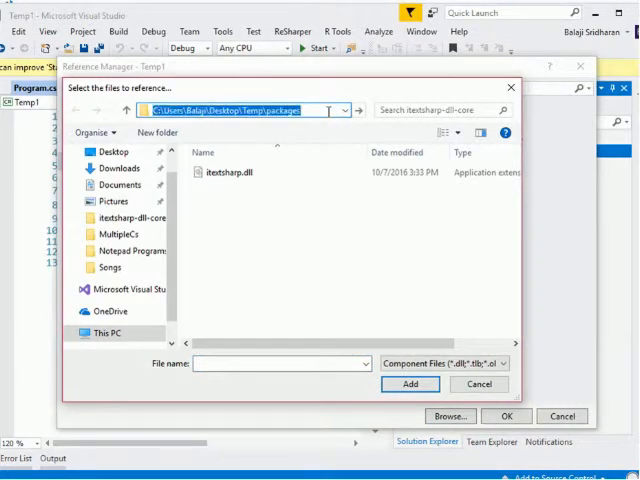
{"action": "left_click", "coordinate": [220, 172]}
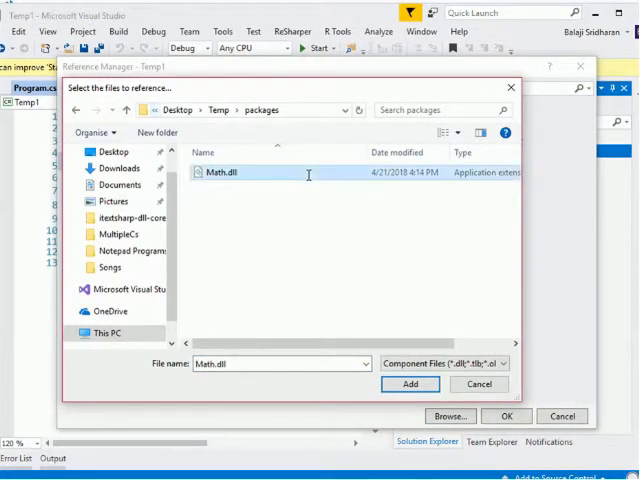
{"action": "left_click", "coordinate": [410, 384]}
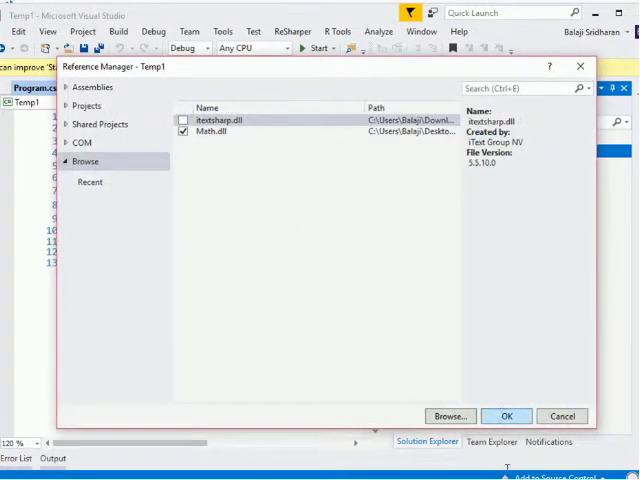
{"action": "left_click", "coordinate": [508, 416]}
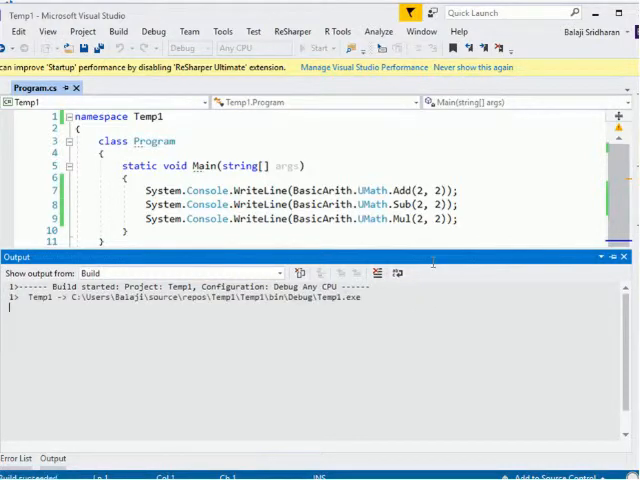
Expand Temp1's References node to show Math among the System libraries.
{"action": "left_click", "coordinate": [318, 48]}
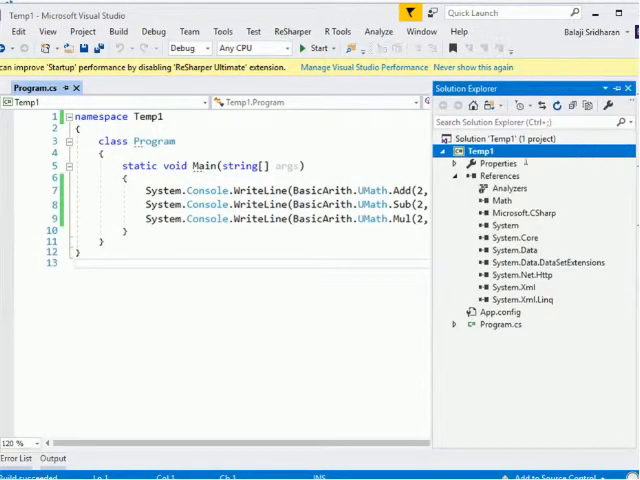
Show Temp1's bin\Debug output folder in File Explorer with Math.dll beside Temp1.exe.
{"action": "right_click", "coordinate": [482, 152]}
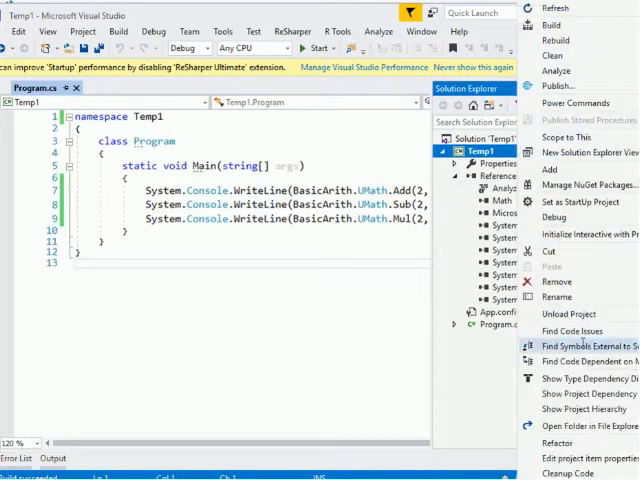
{"action": "mouse_move", "coordinate": [582, 426]}
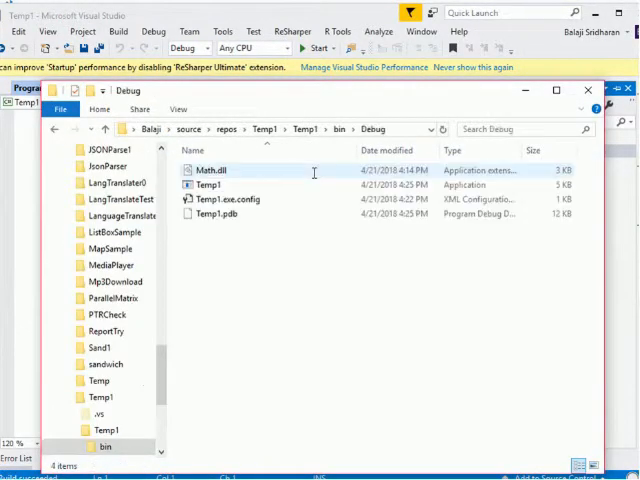
{"action": "left_click", "coordinate": [212, 184]}
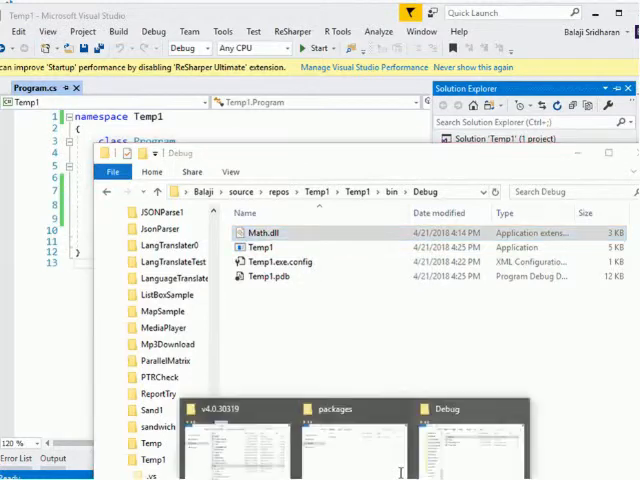
{"action": "left_click", "coordinate": [334, 436]}
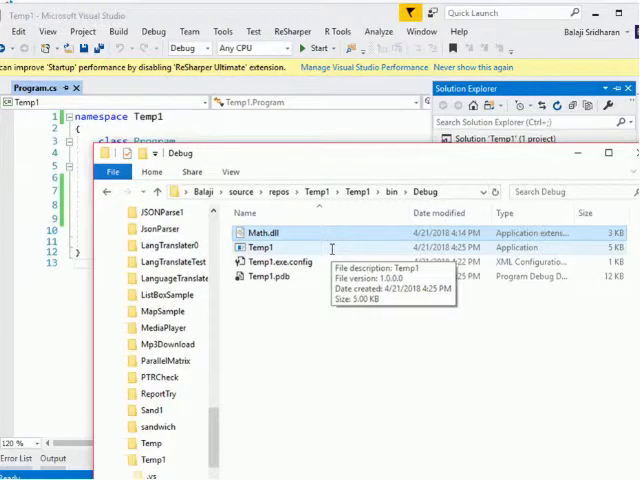
{"action": "mouse_move", "coordinate": [332, 248]}
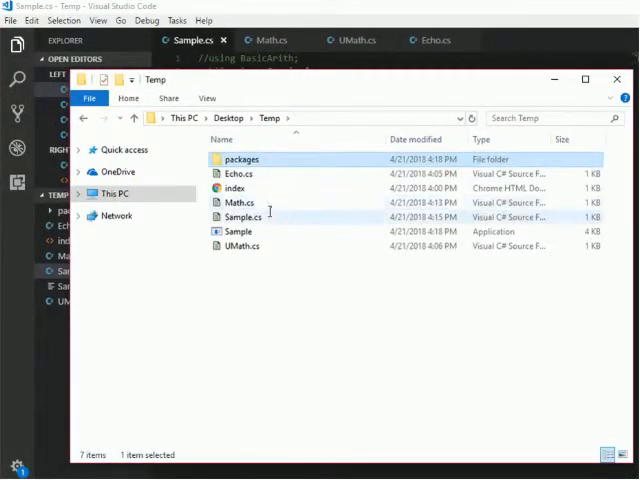
Copy Math.dll from the packages folder into the Desktop Temp folder beside Sample.
{"action": "double_click", "coordinate": [240, 160]}
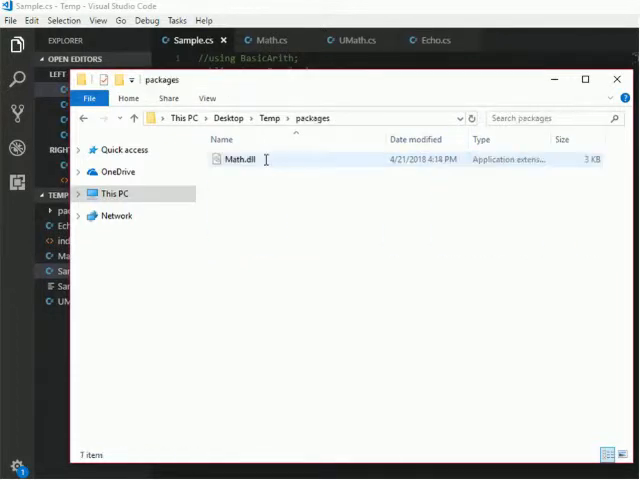
{"action": "left_click", "coordinate": [262, 218]}
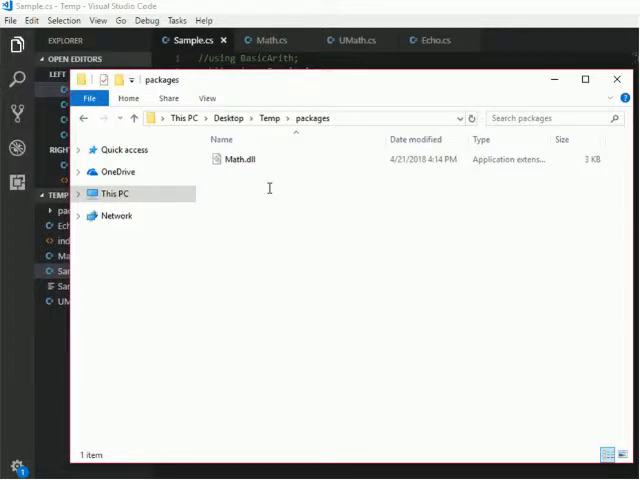
{"action": "left_click", "coordinate": [240, 160]}
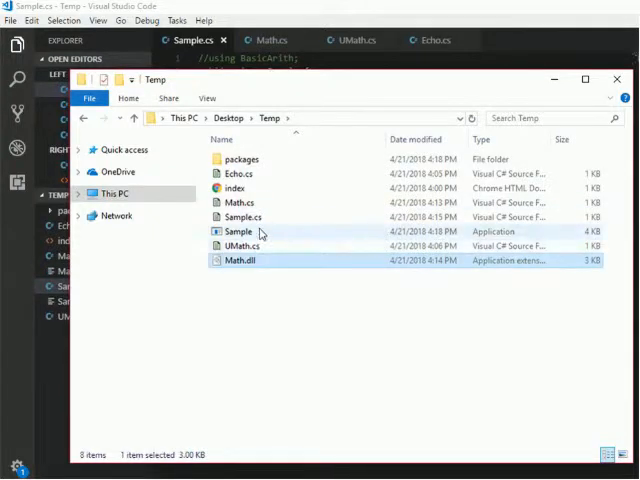
{"action": "mouse_move", "coordinate": [240, 260]}
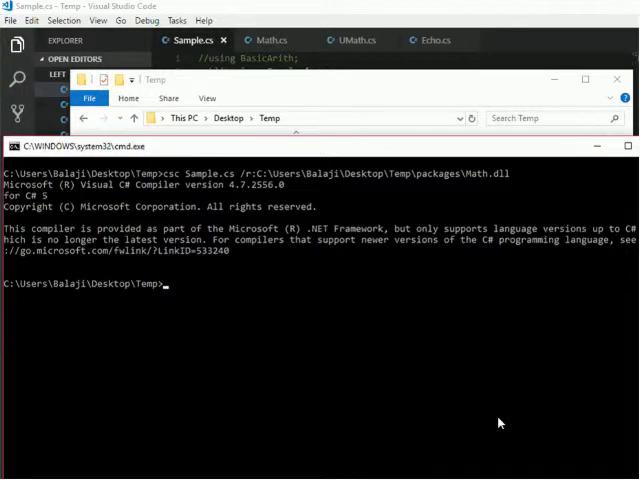
Launch Sample.exe from the Temp folder so it runs without error.
{"action": "key", "text": "Return"}
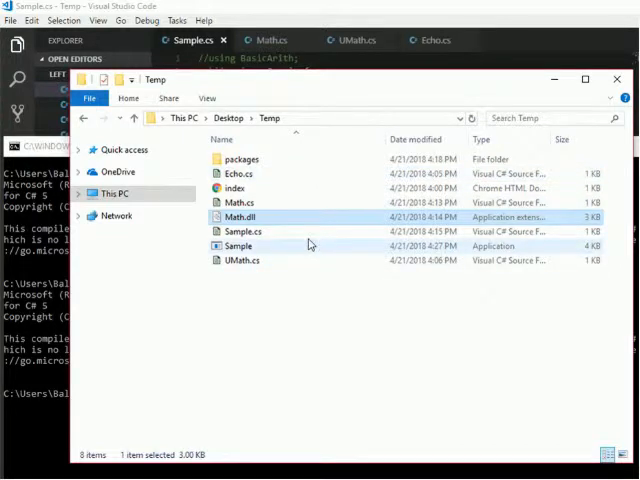
{"action": "double_click", "coordinate": [240, 246]}
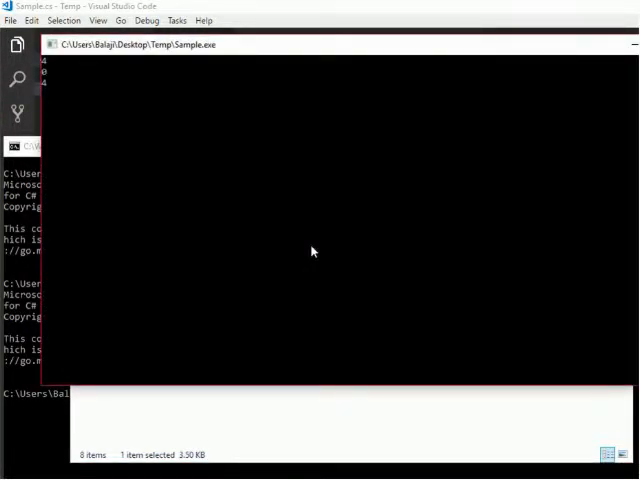